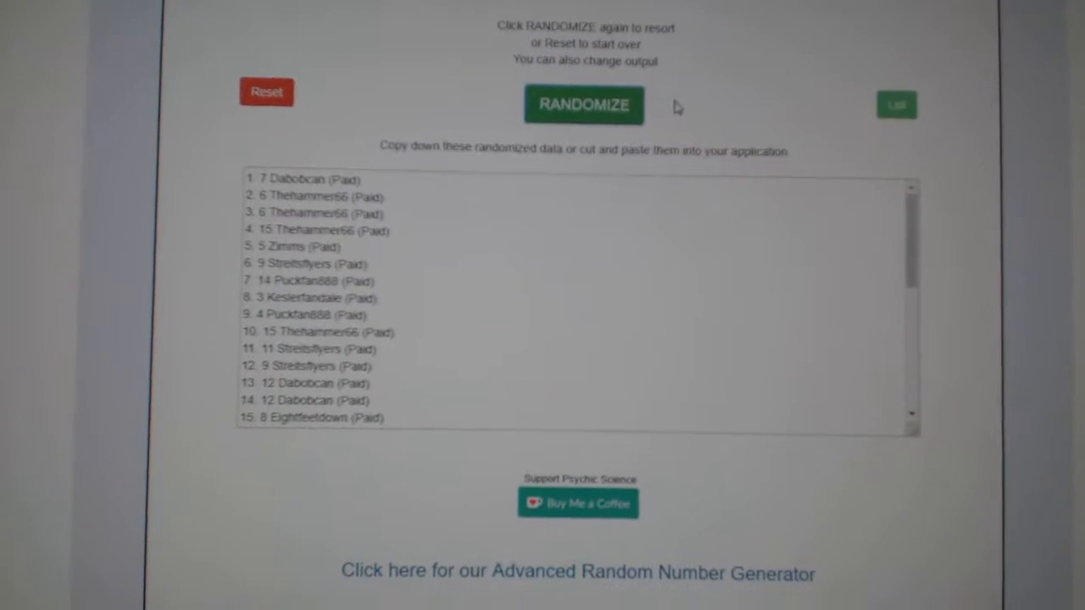
- Randomize the 30 participant names and select the shuffled output to copy it
click(584, 105)
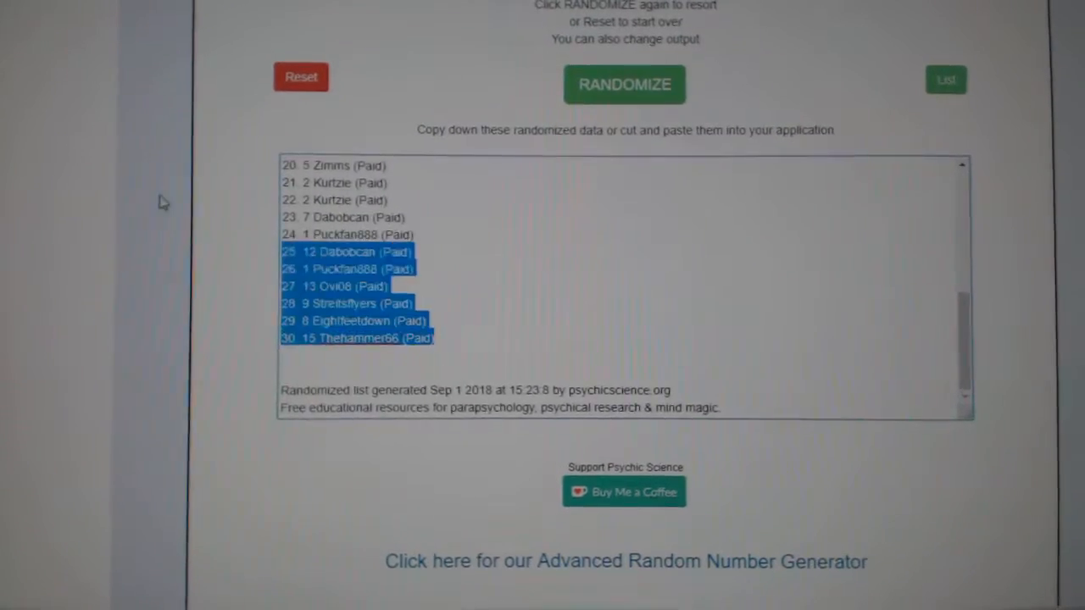
click(624, 85)
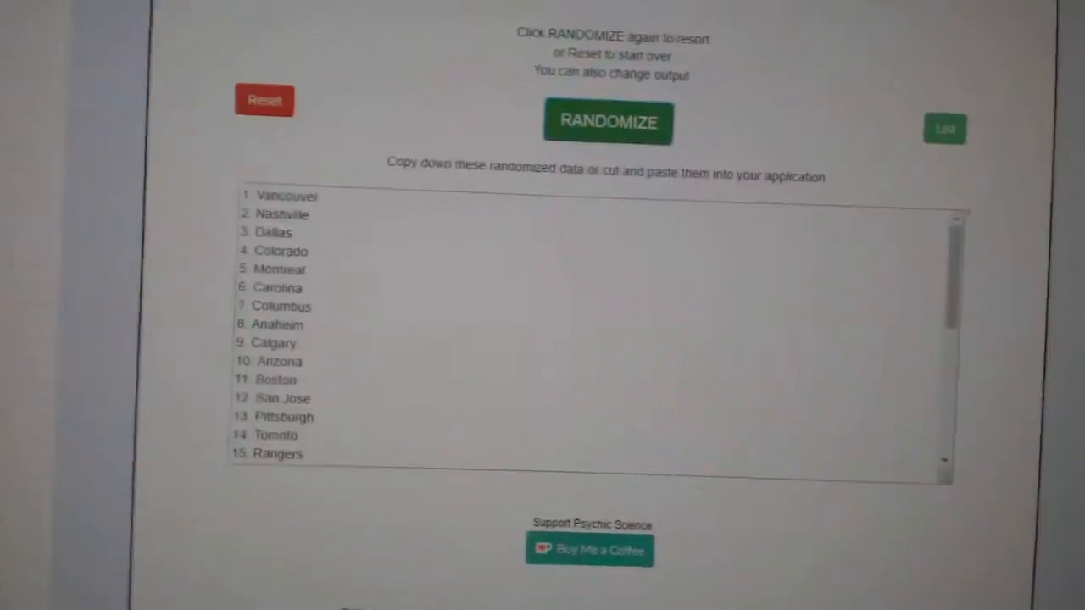
- Randomize the 30 hockey team names and copy the shuffled list ending with Philadelphia
click(607, 122)
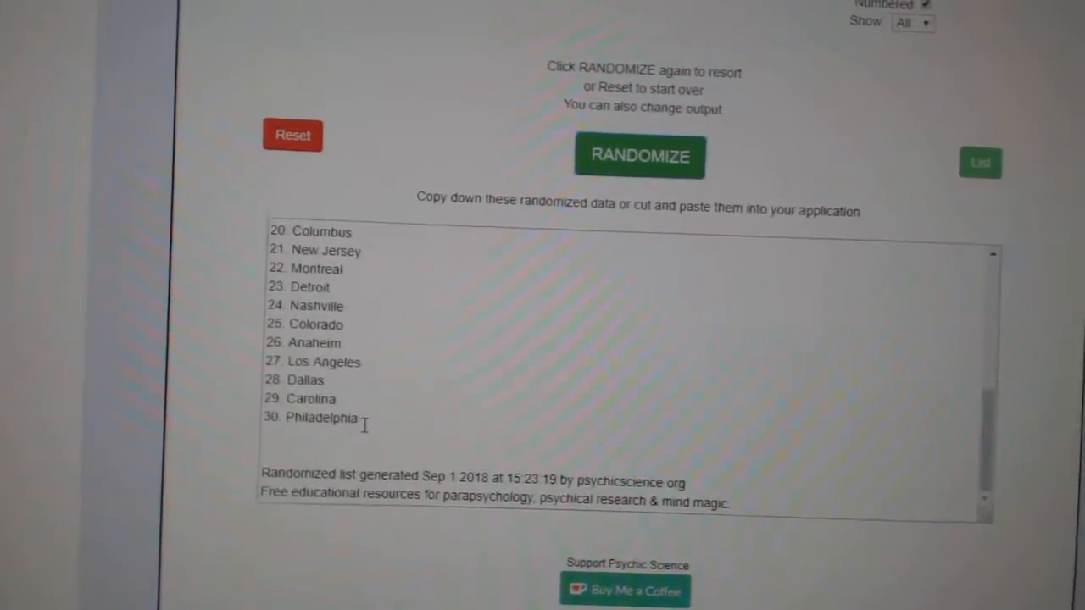
right_click(340, 348)
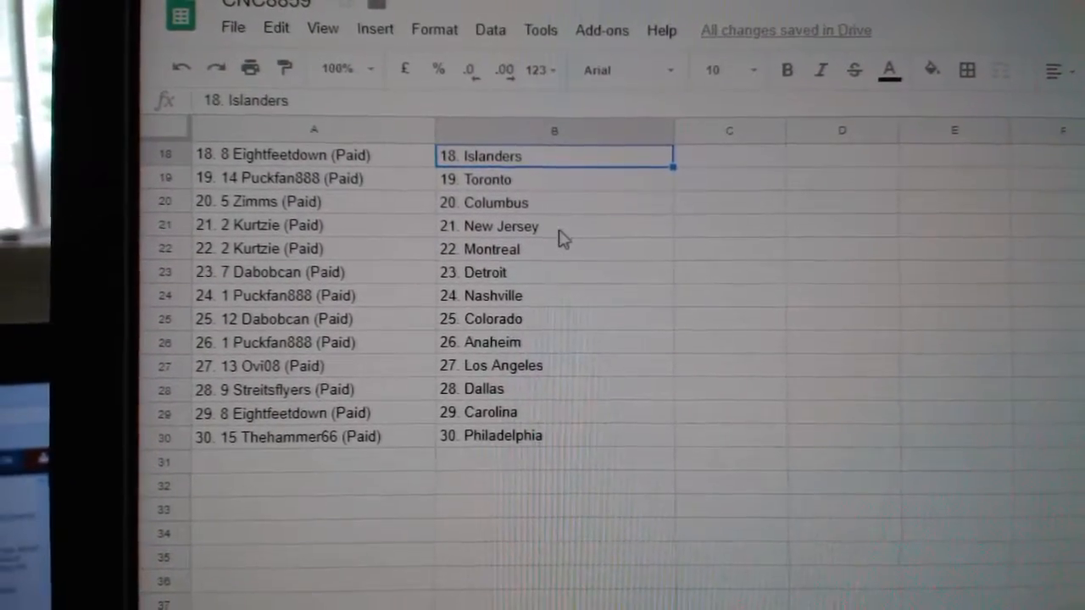
- Paste the 30 teams into column B beside the participants and check the row-by-row pairing
click(554, 271)
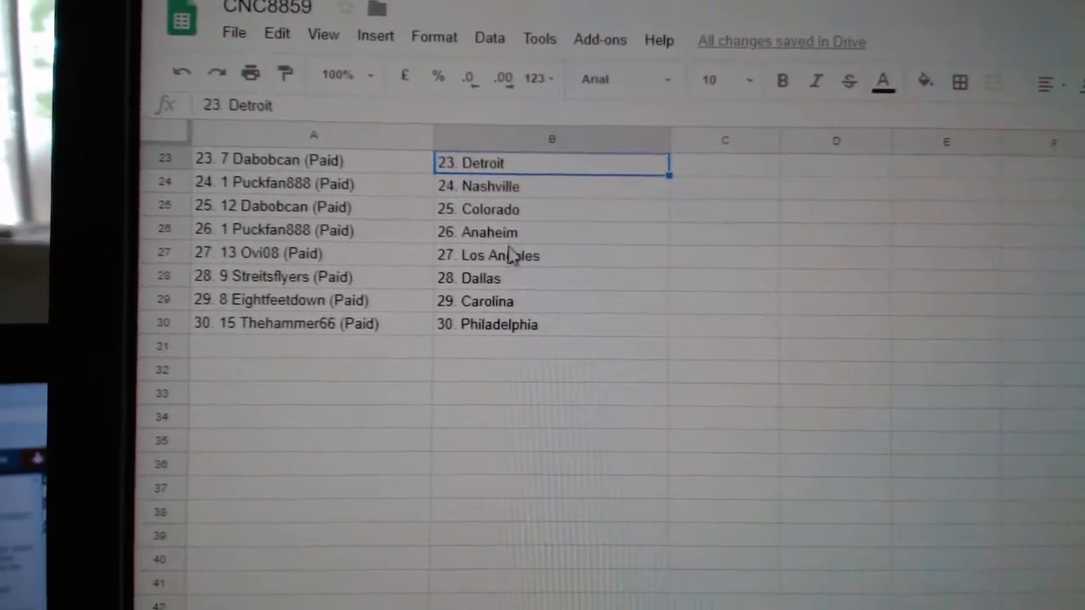
click(551, 238)
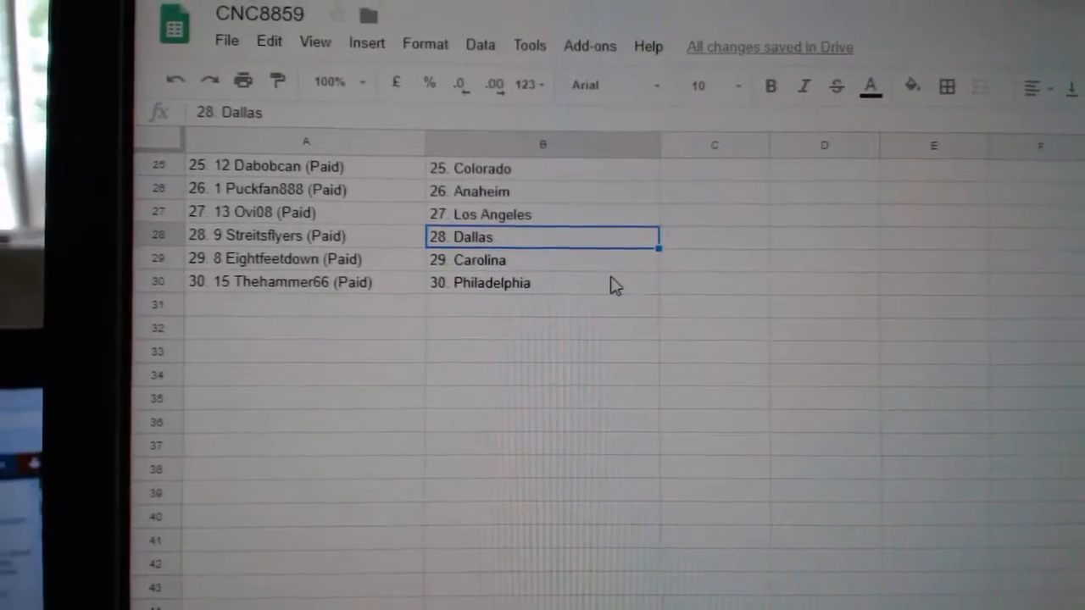